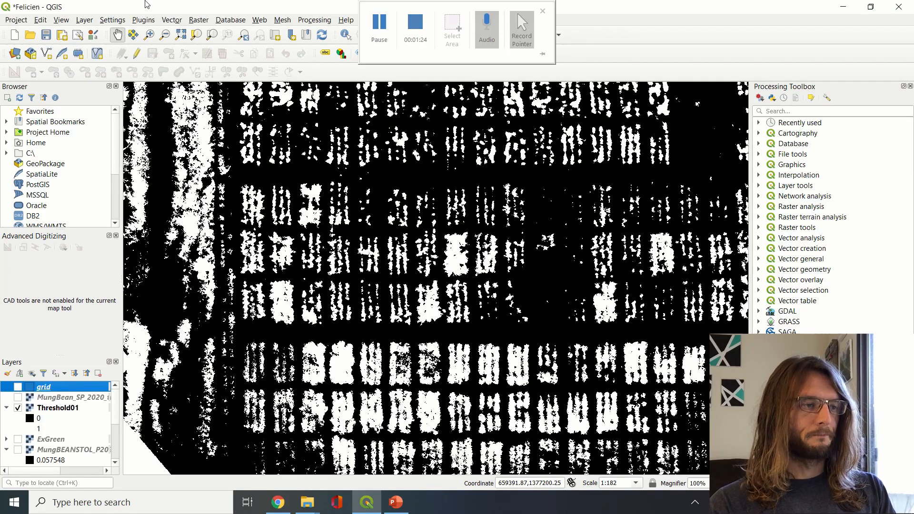
Launch the Raster Calculator from the Raster menu
click(541, 10)
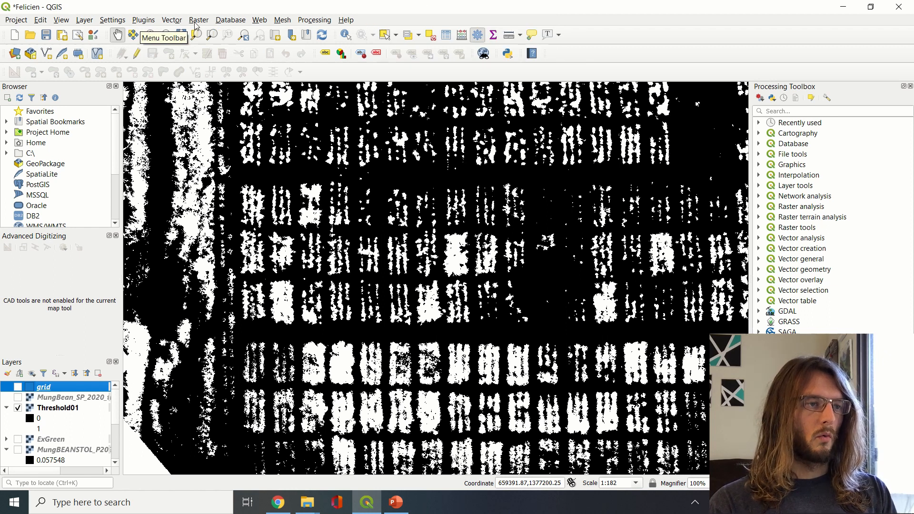
click(198, 19)
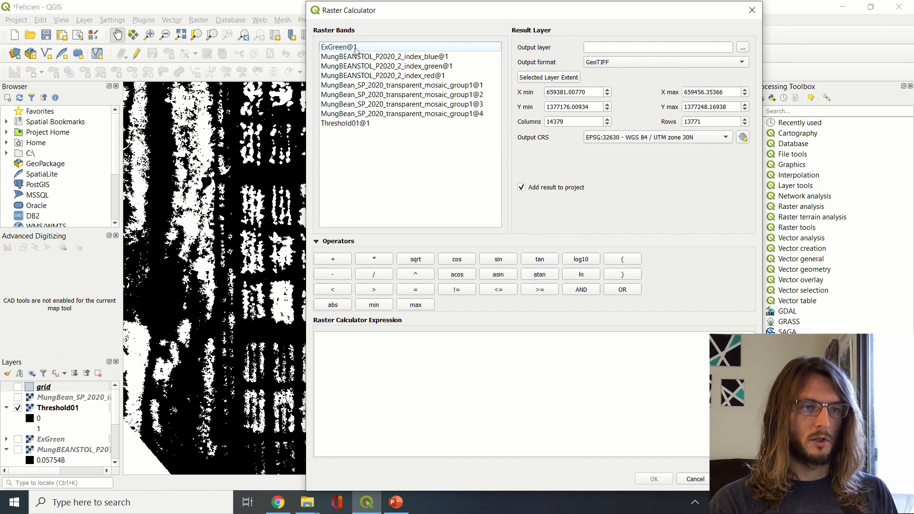
mouse_move(340, 47)
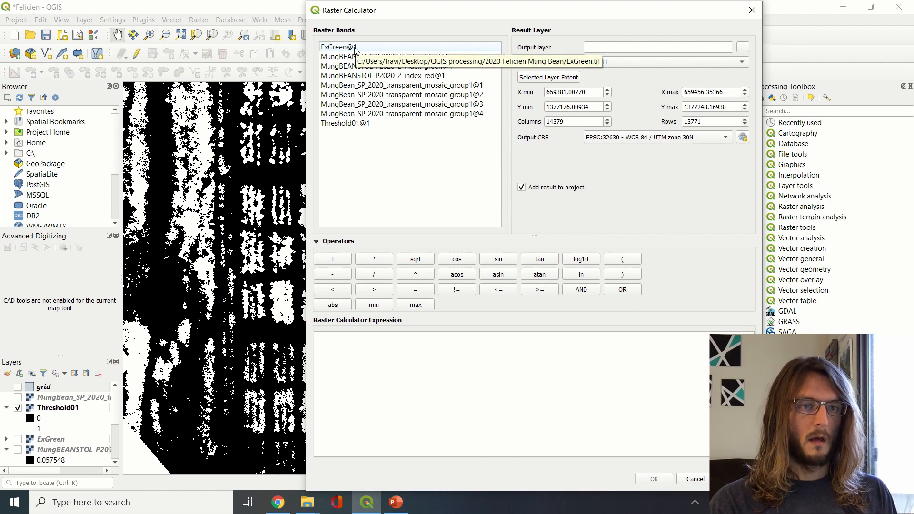
Compose the expression "ExGreen@1"/"Threshold01@1" from the band list
double_click(338, 47)
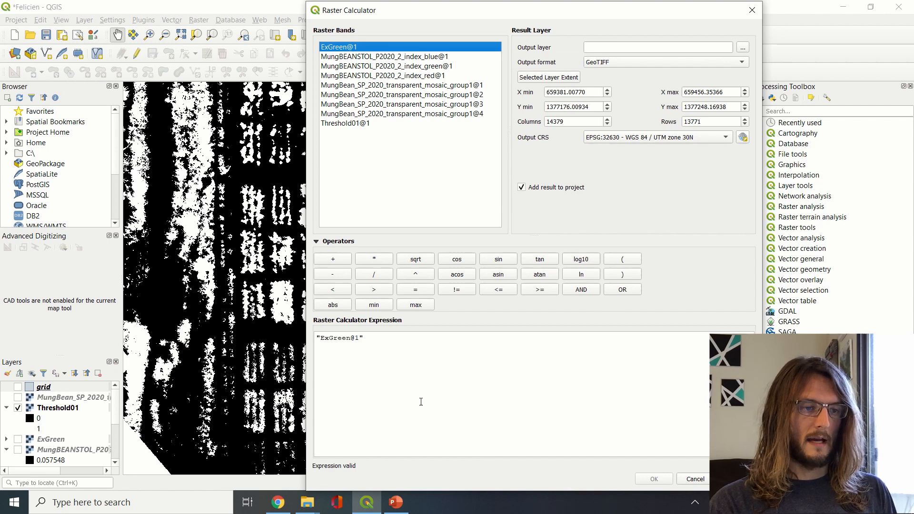
click(412, 338)
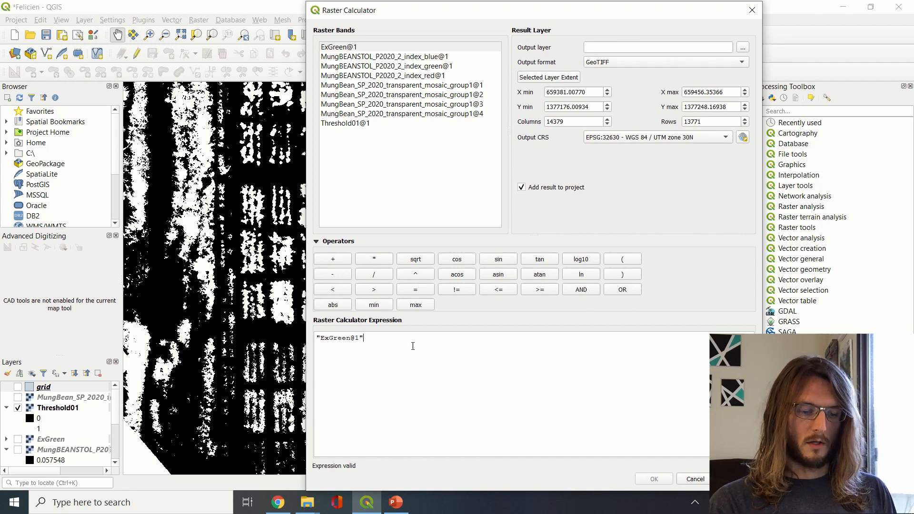
click(373, 274)
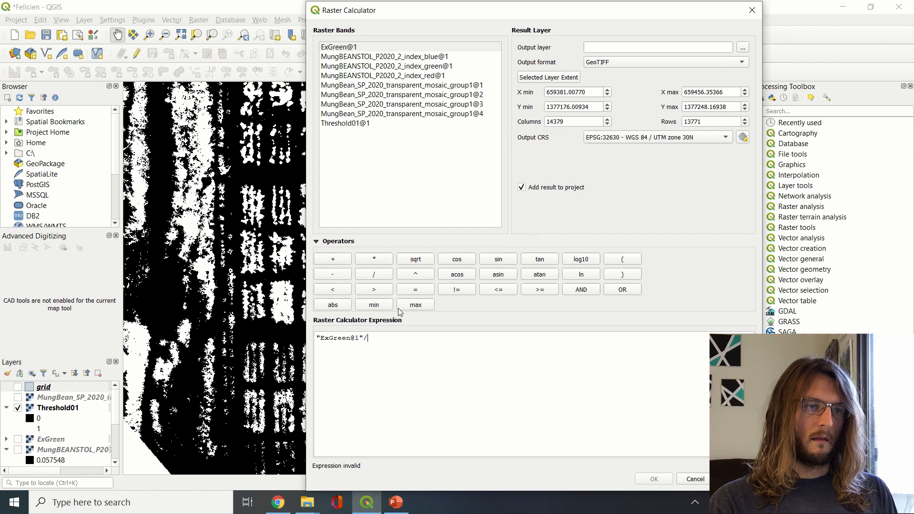
mouse_move(360, 123)
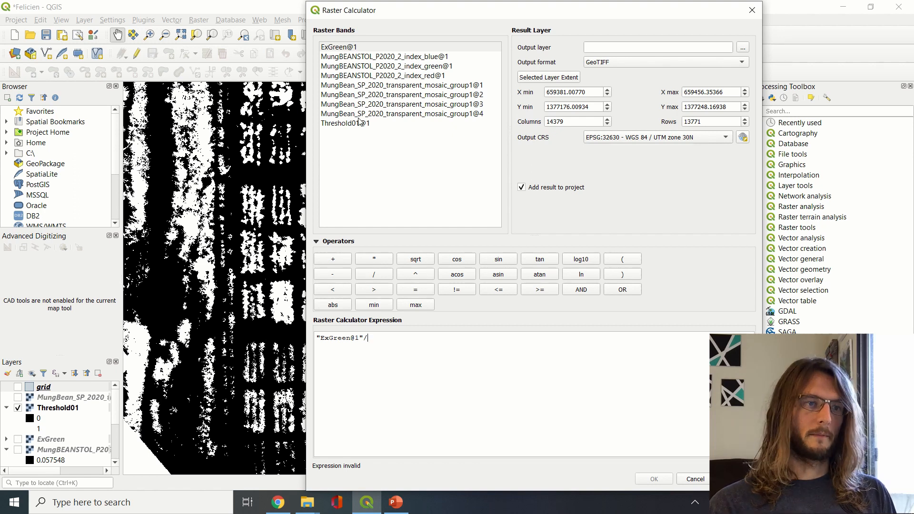
double_click(345, 123)
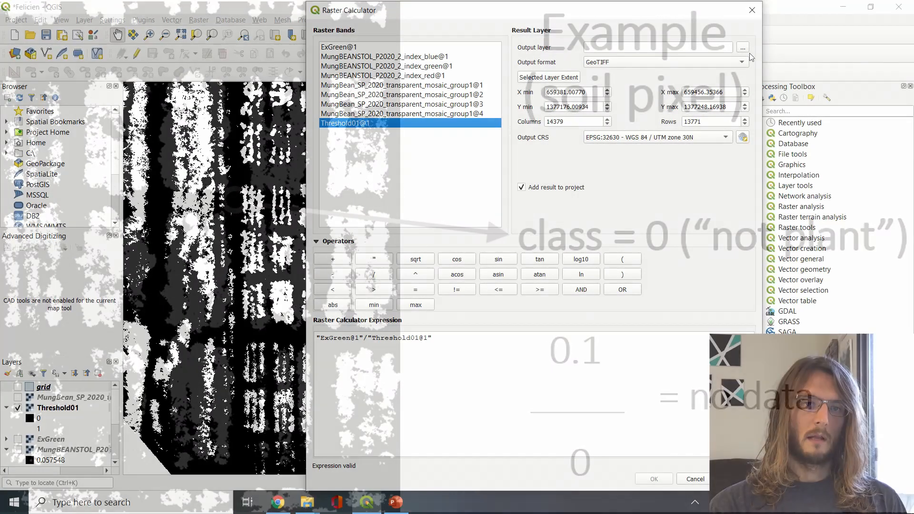
Name the output raster mExG, save it and run the calculation
click(741, 48)
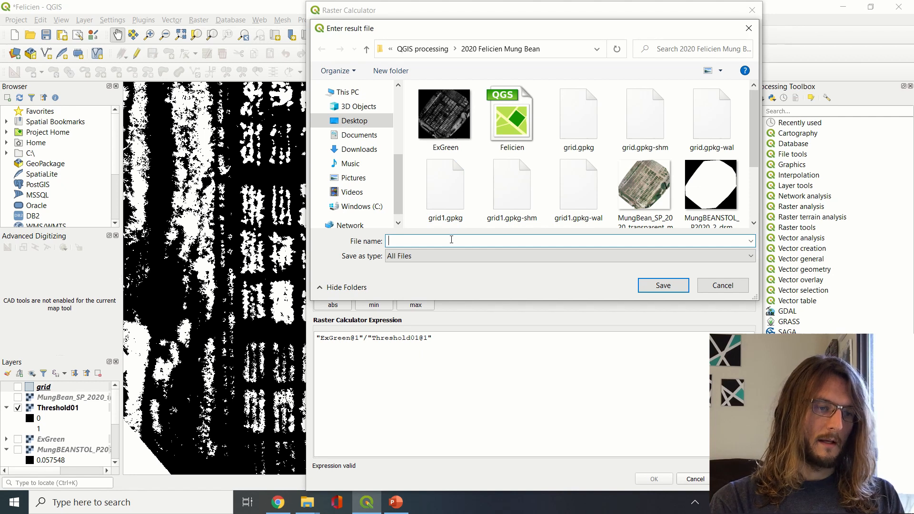
text(m)
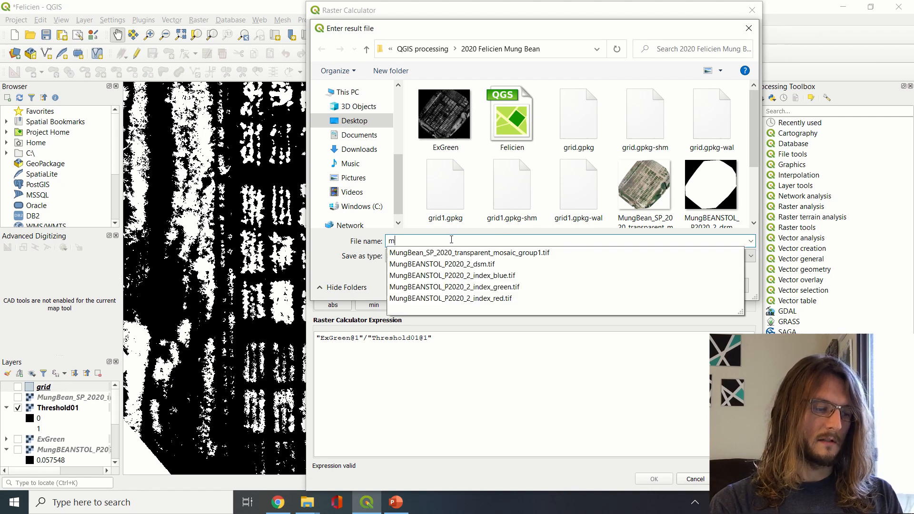
text(ExG)
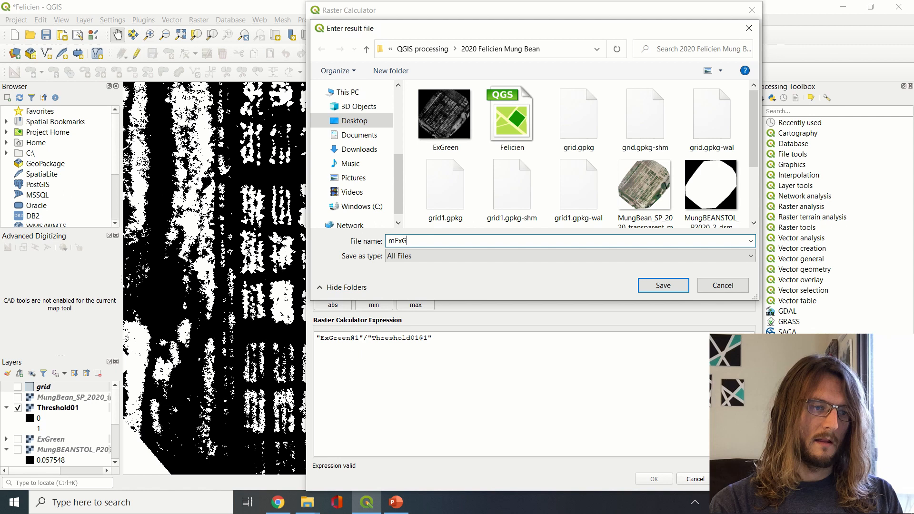
mouse_move(662, 285)
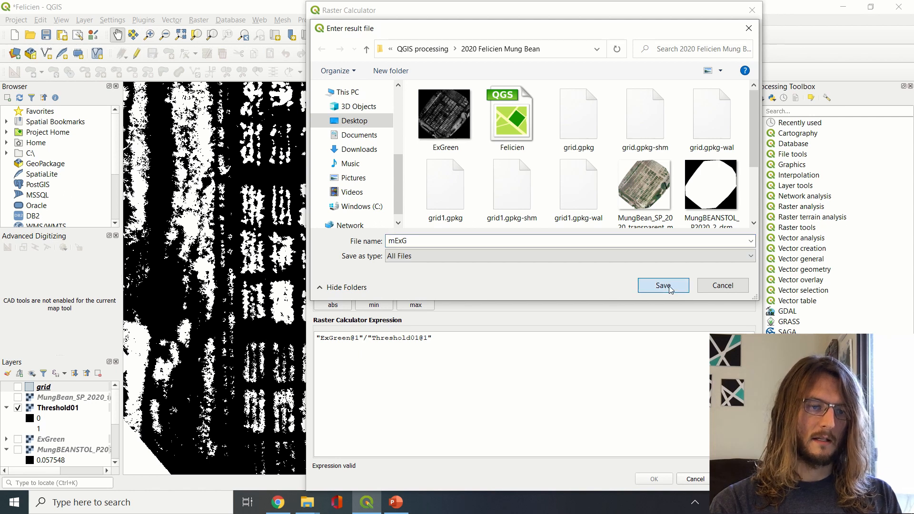
click(662, 285)
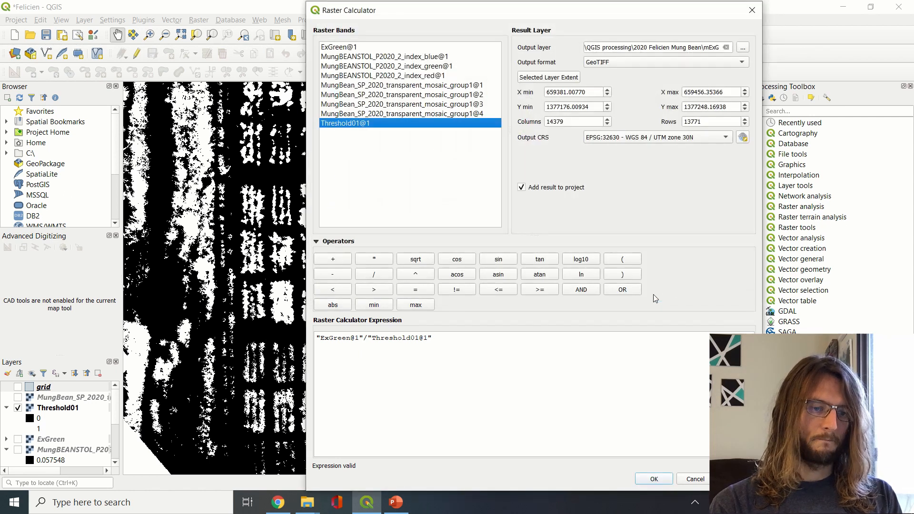
click(652, 478)
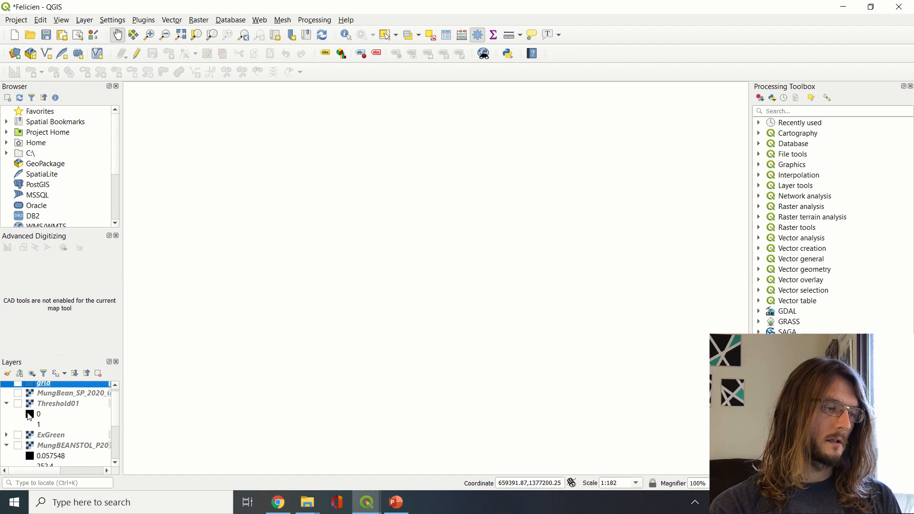
Zoom the canvas in on the new mExG layer to see the plant plots
scroll(down, 3)
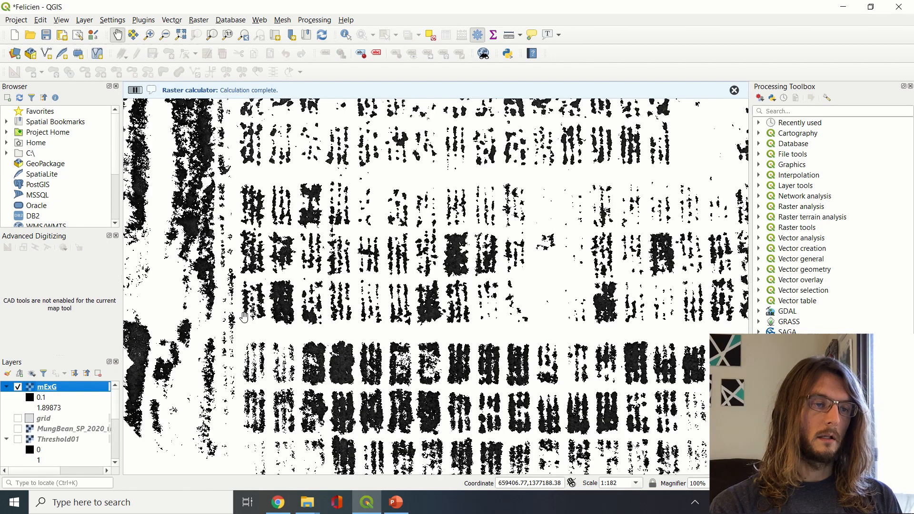
mouse_move(308, 336)
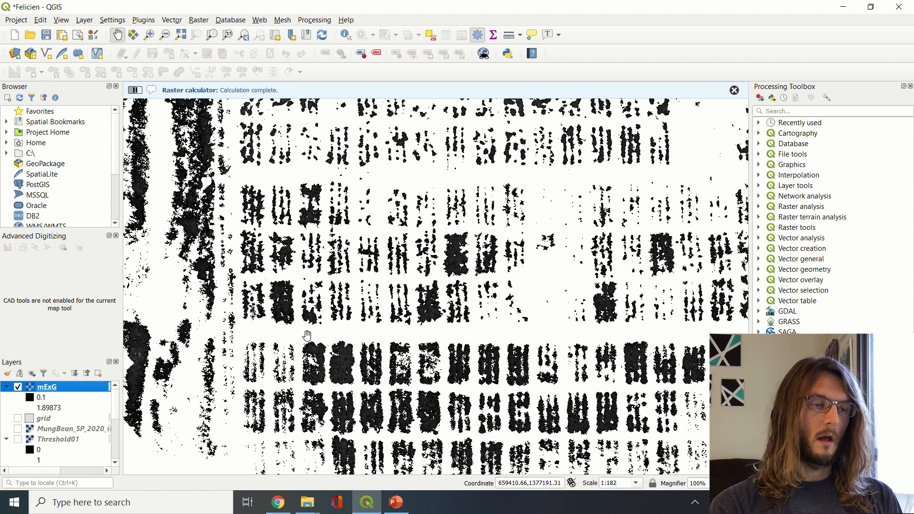
scroll(up, 3)
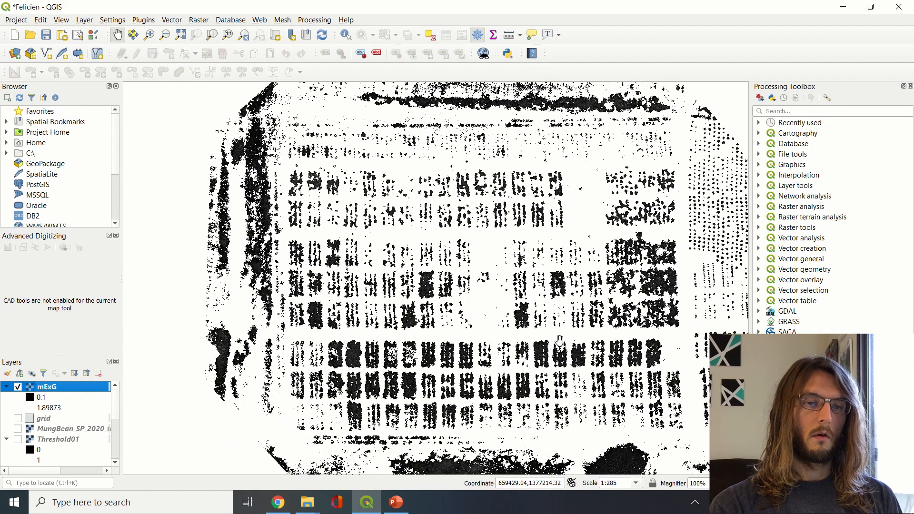
mouse_move(355, 370)
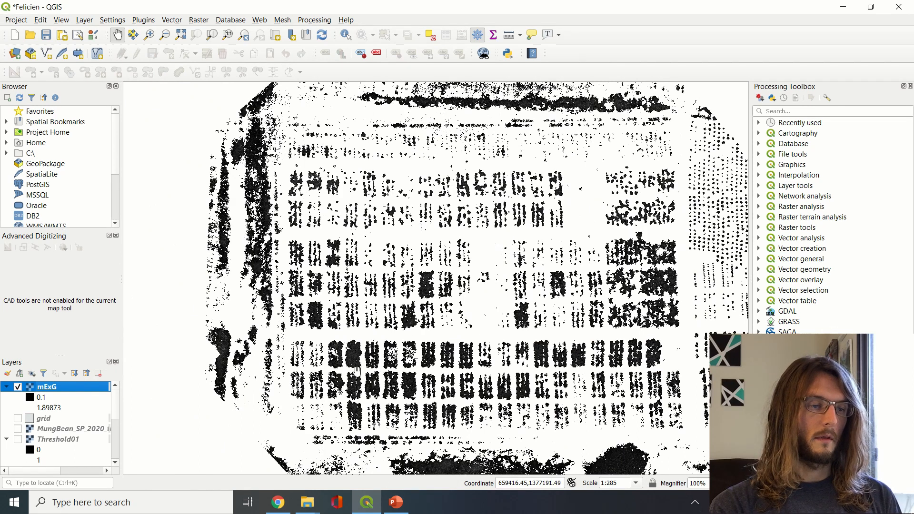
scroll(up, 3)
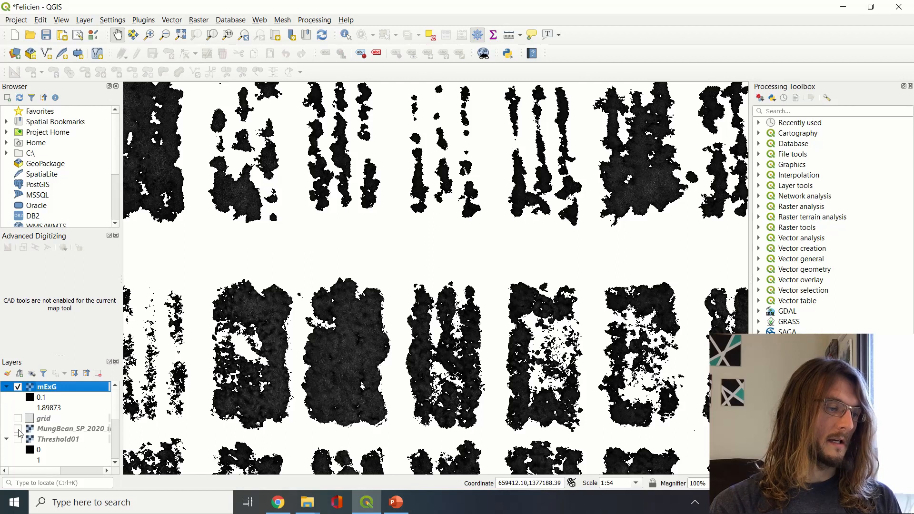
Turn on the MungBean mosaic layer beneath mExG
click(18, 430)
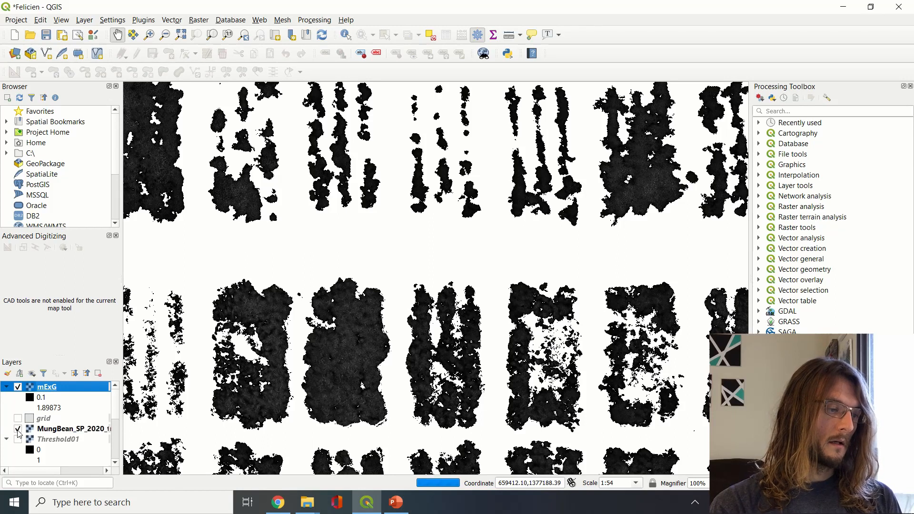
click(18, 439)
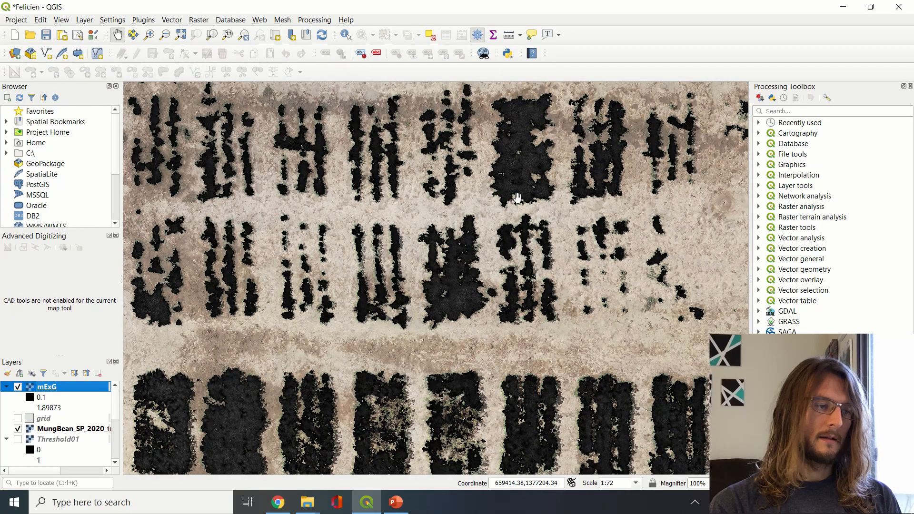
mouse_move(357, 253)
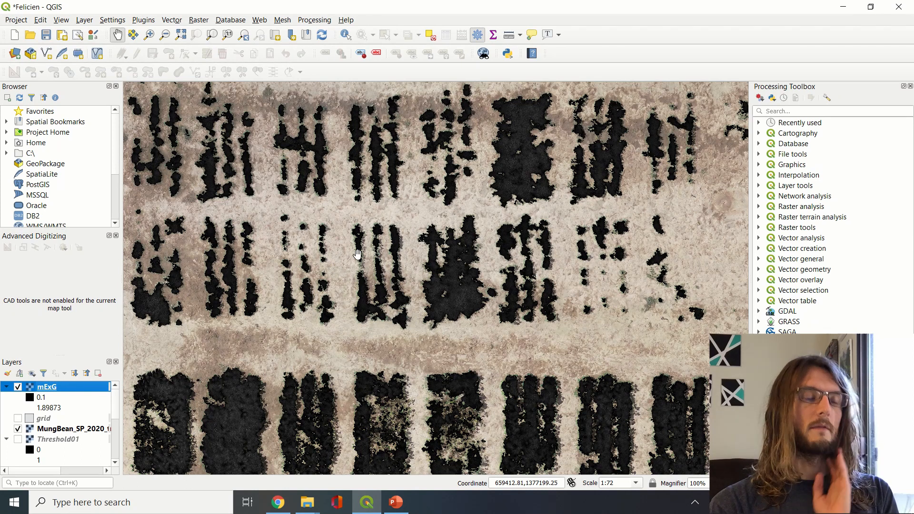
mouse_move(530, 110)
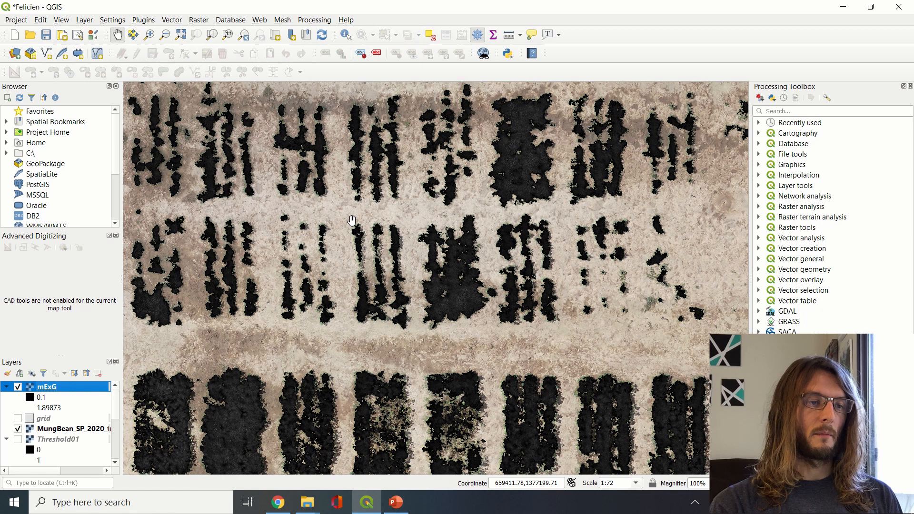
mouse_move(341, 212)
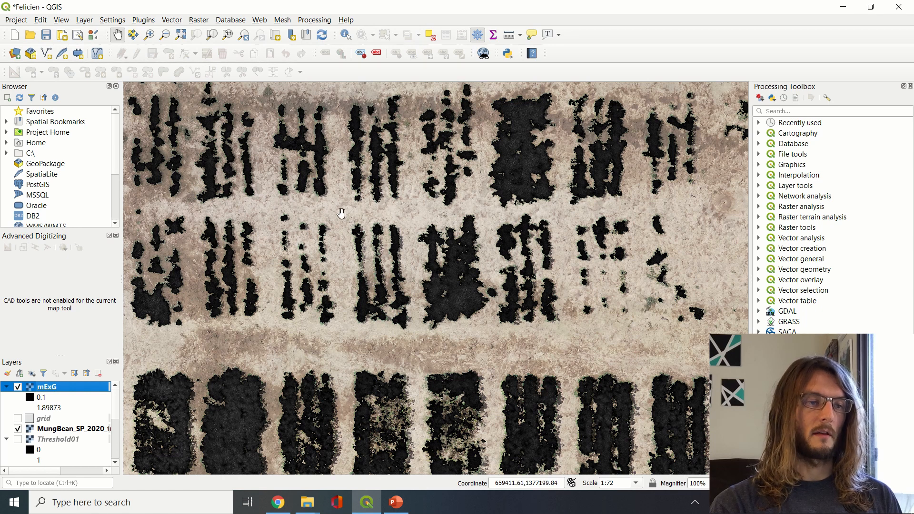
mouse_move(345, 208)
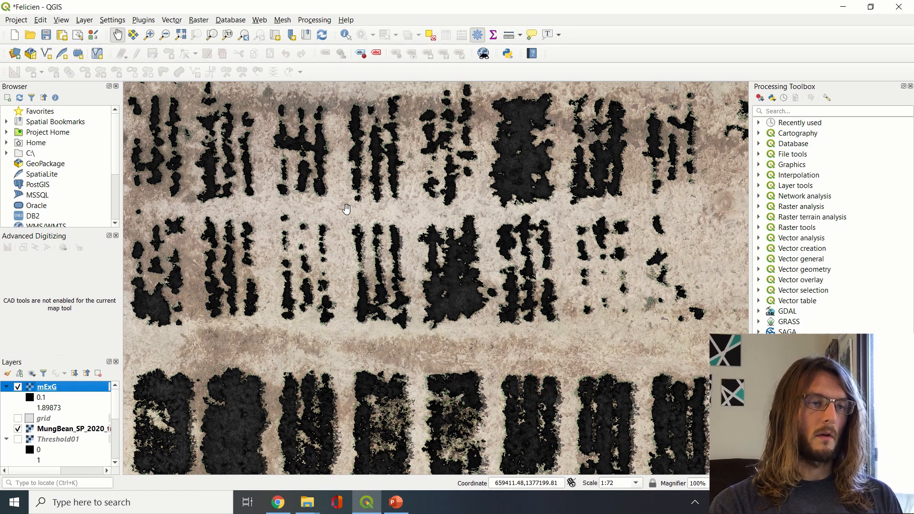
Identify mExG values on a plant patch (~0.27) and on bare soil (no data)
click(344, 35)
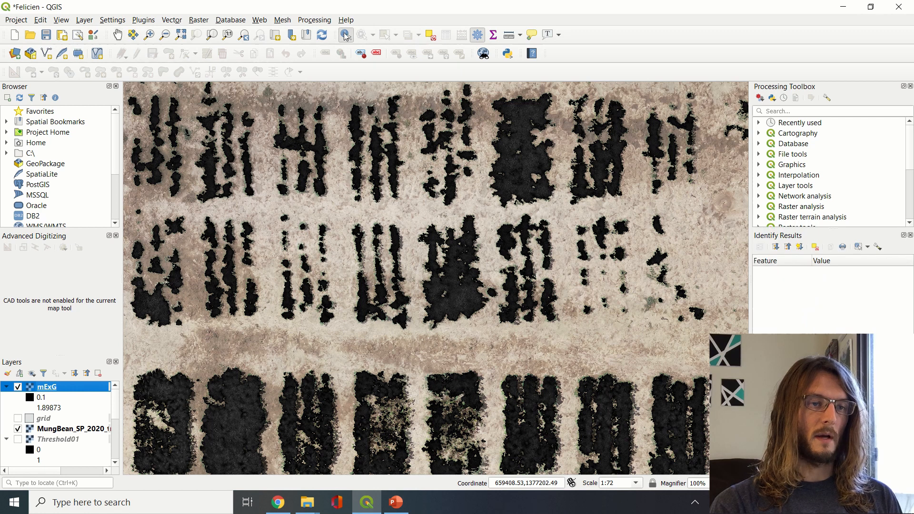
mouse_move(522, 170)
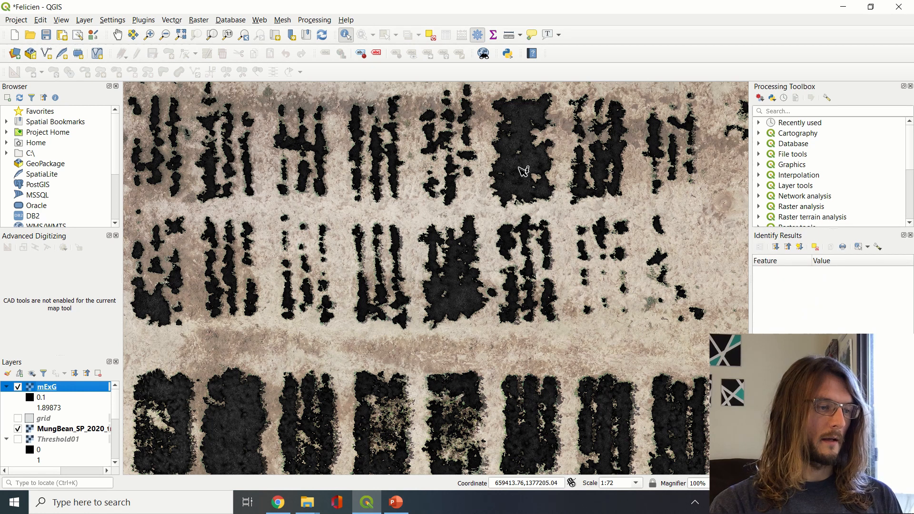
mouse_move(498, 196)
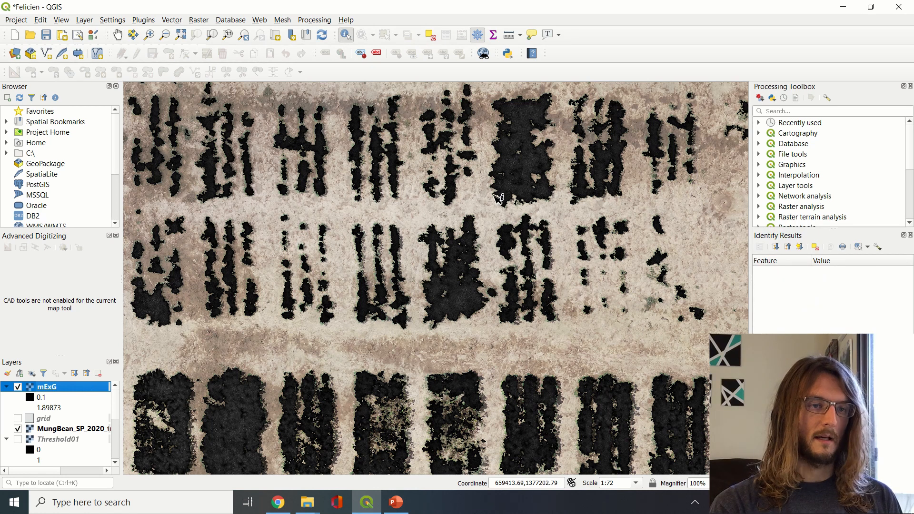
click(524, 175)
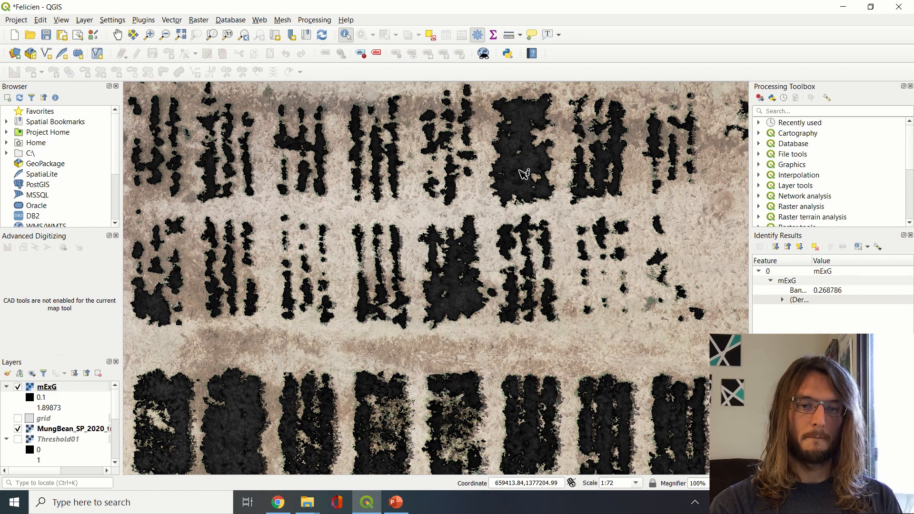
mouse_move(823, 295)
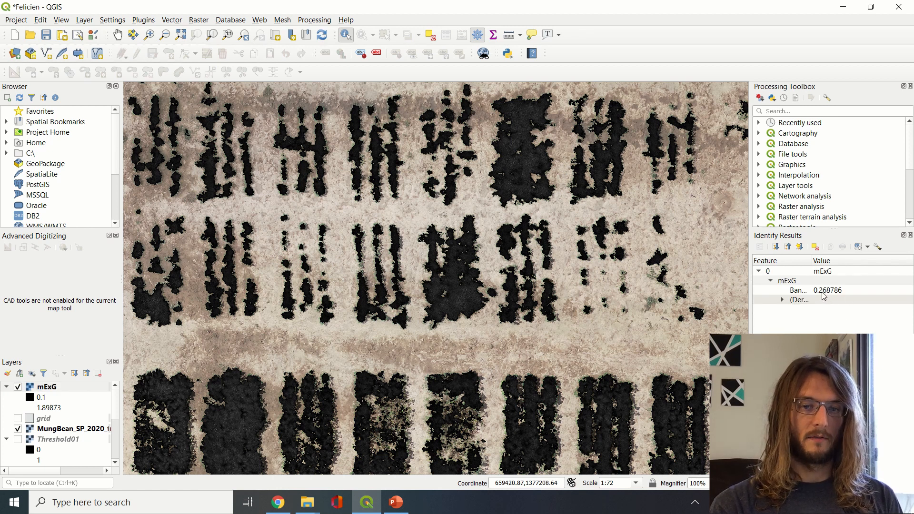
mouse_move(524, 172)
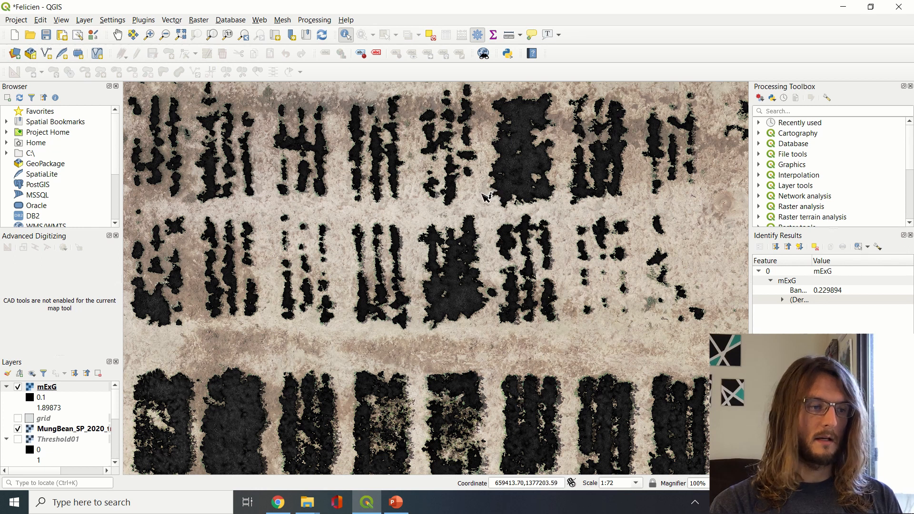
click(568, 266)
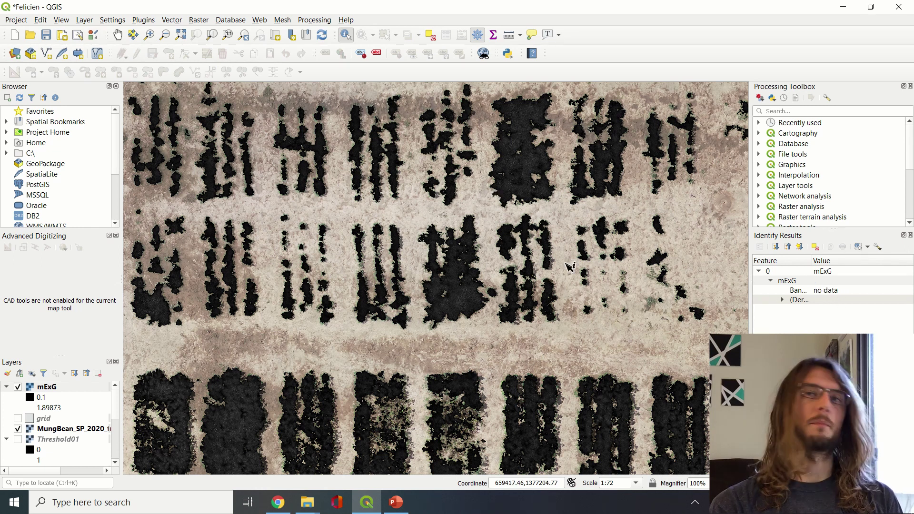
mouse_move(548, 263)
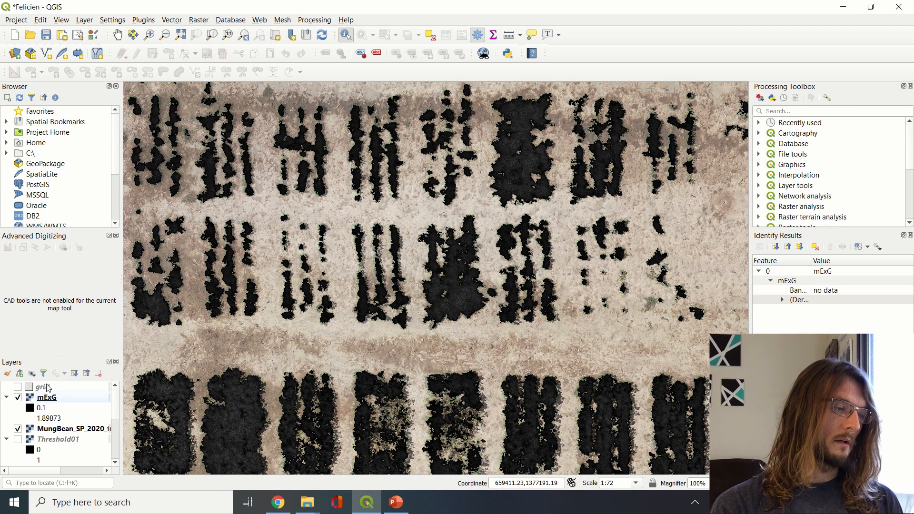
mouse_move(19, 389)
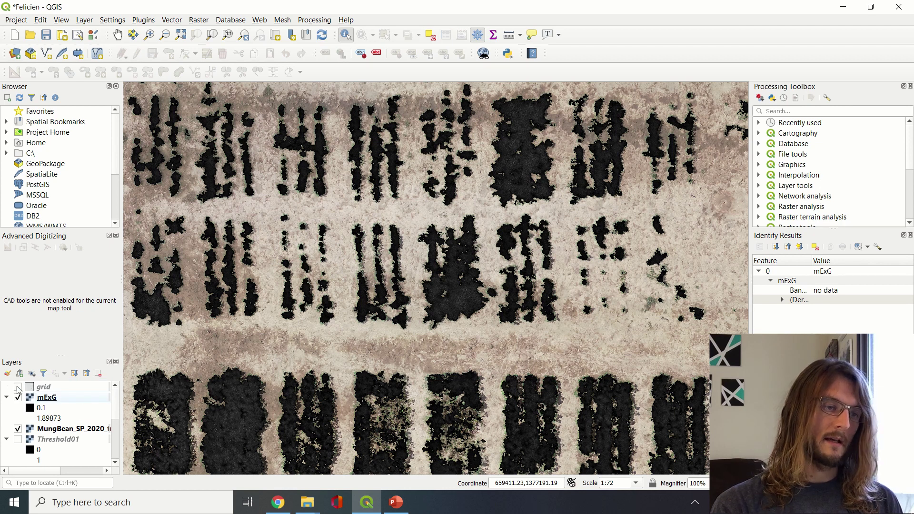
Switch on the plot grid layer over the masked mosaic
click(18, 386)
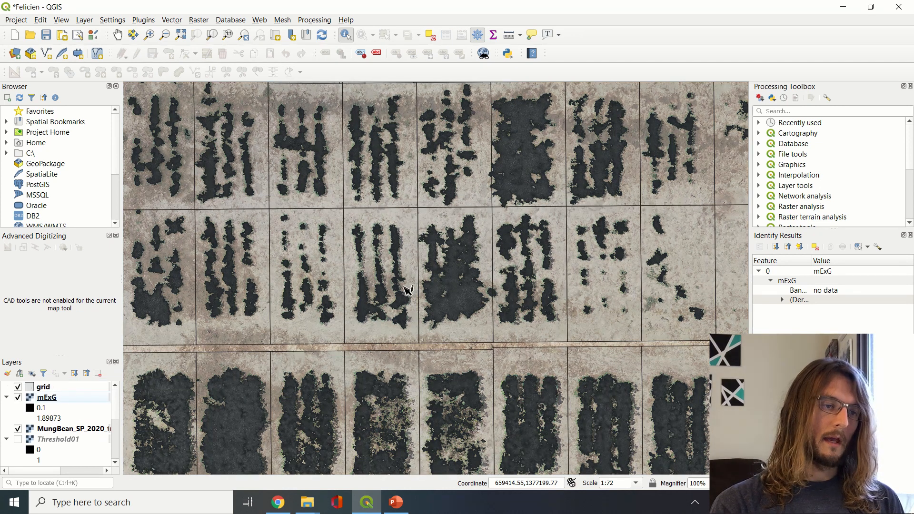